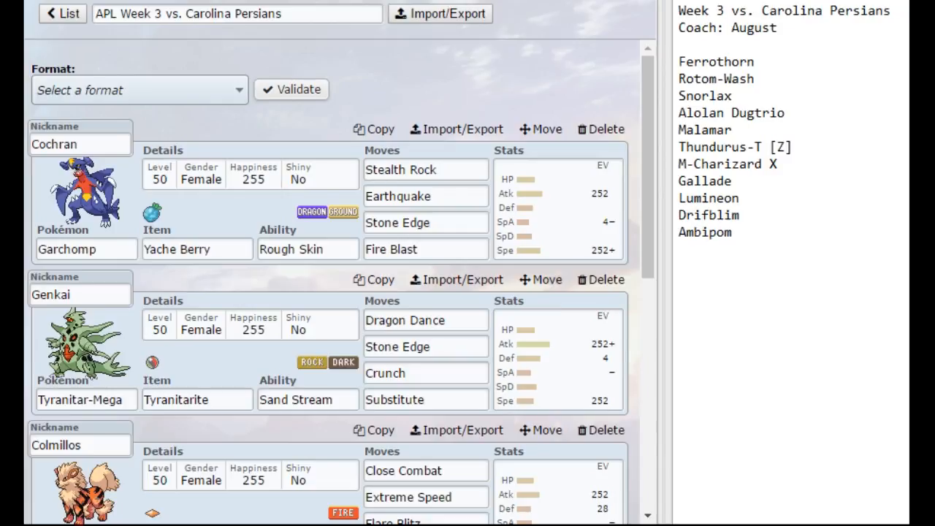
mouse_move(665, 32)
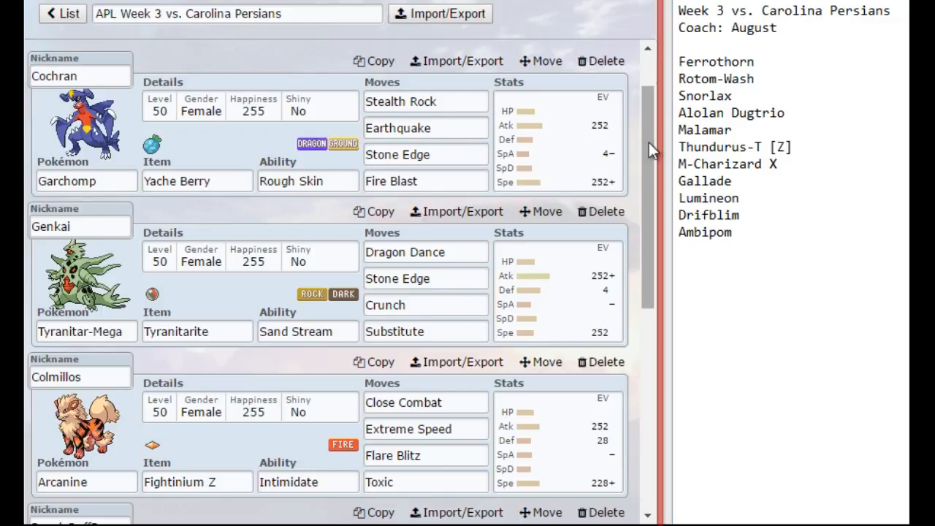
Scroll down the Week 3 team page to view the Dodrio and Tsareena sets.
scroll("down", 3)
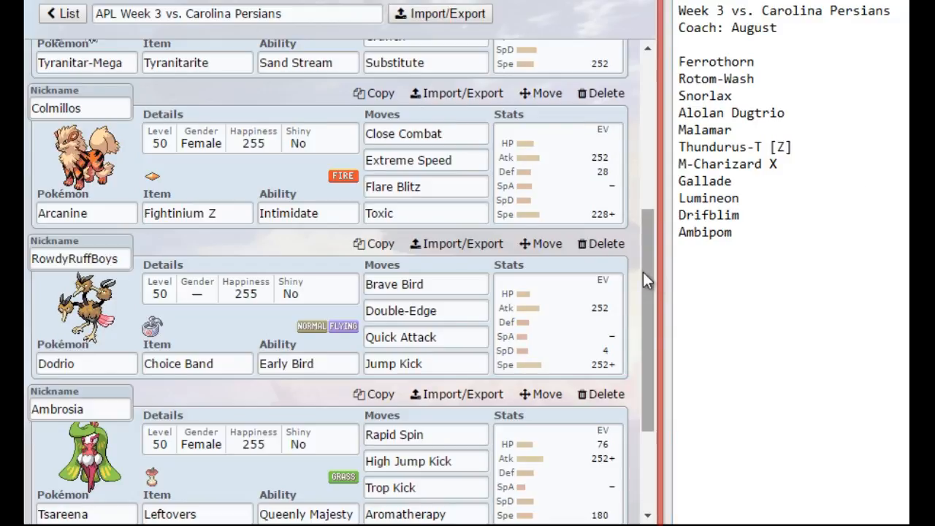
scroll("down", 3)
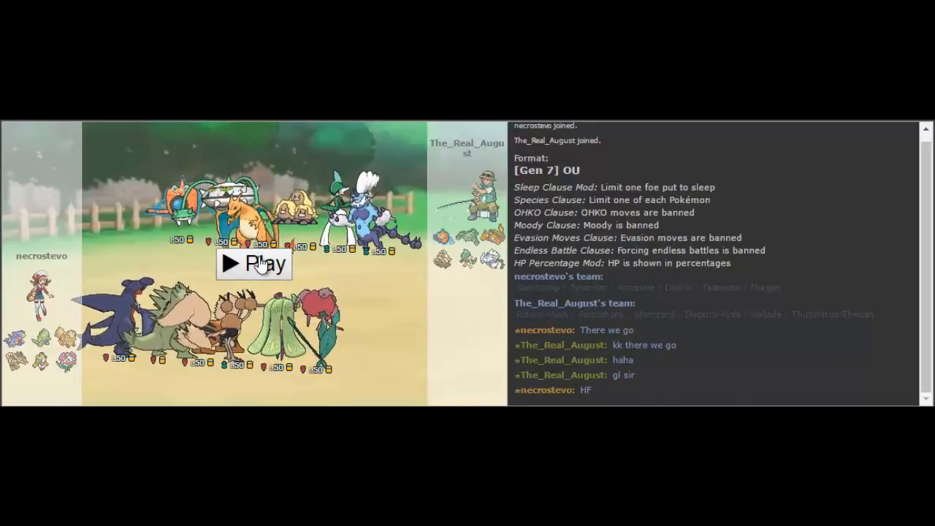
Play the Gen 7 OU replay so Cochran the Garchomp is sent out first.
left_click(255, 264)
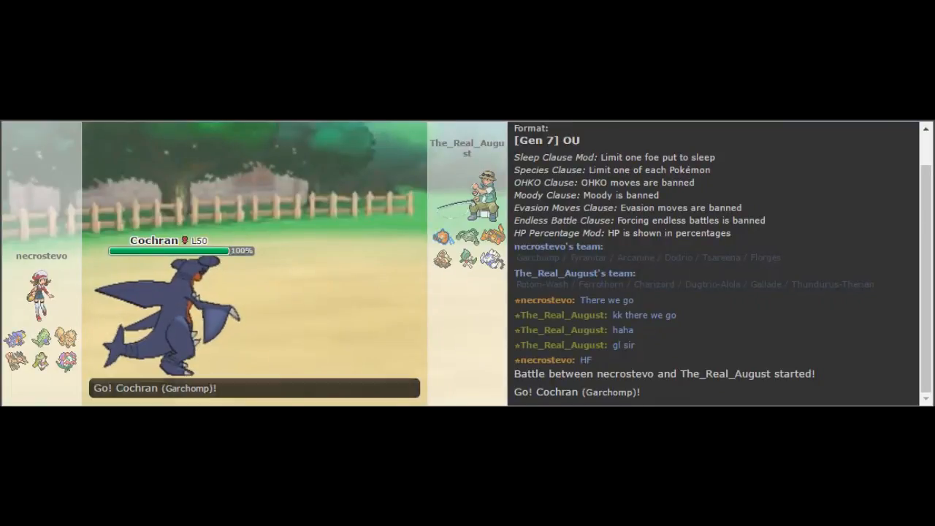